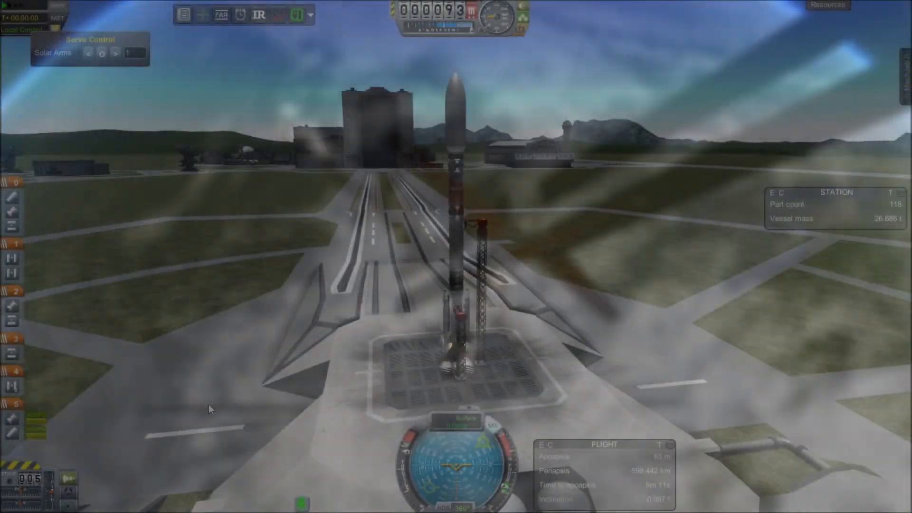
Step: Launch the station module and hold it on the maneuver node with Smart A.S.S
{"action": "key", "text": "space"}
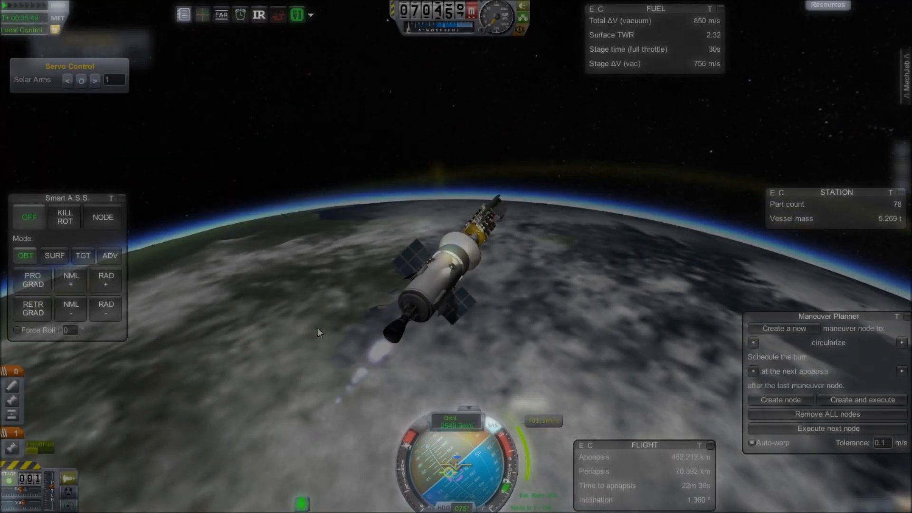
{"action": "left_click", "coordinate": [103, 217]}
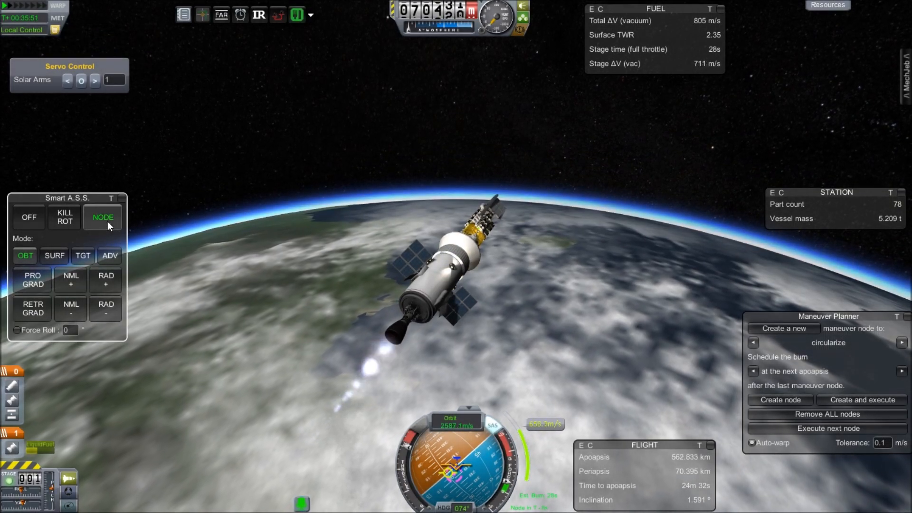
{"action": "mouse_move", "coordinate": [212, 269]}
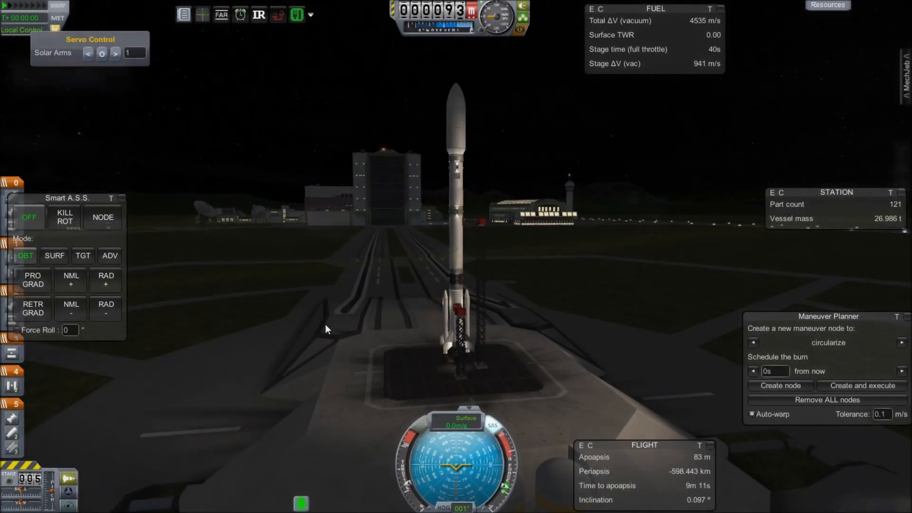
Step: Launch the second rocket and jettison its spent stage
{"action": "key", "text": "space"}
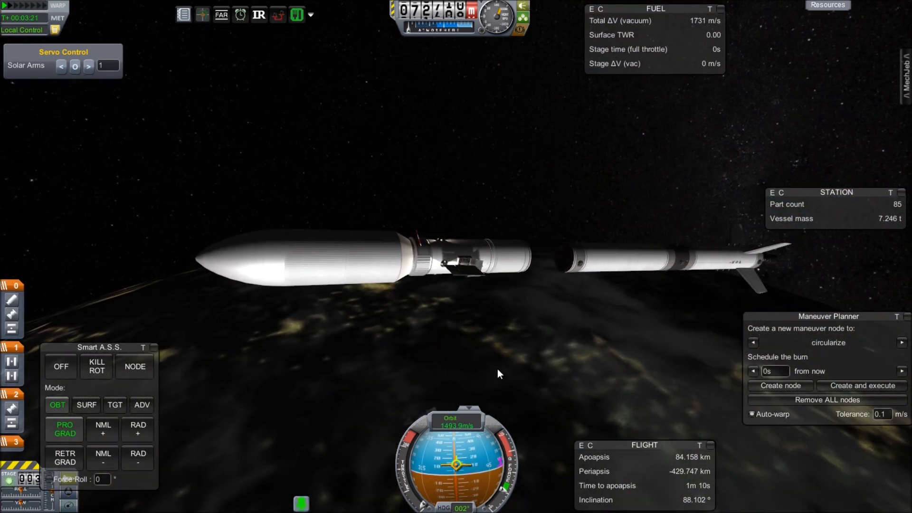
{"action": "key", "text": "space"}
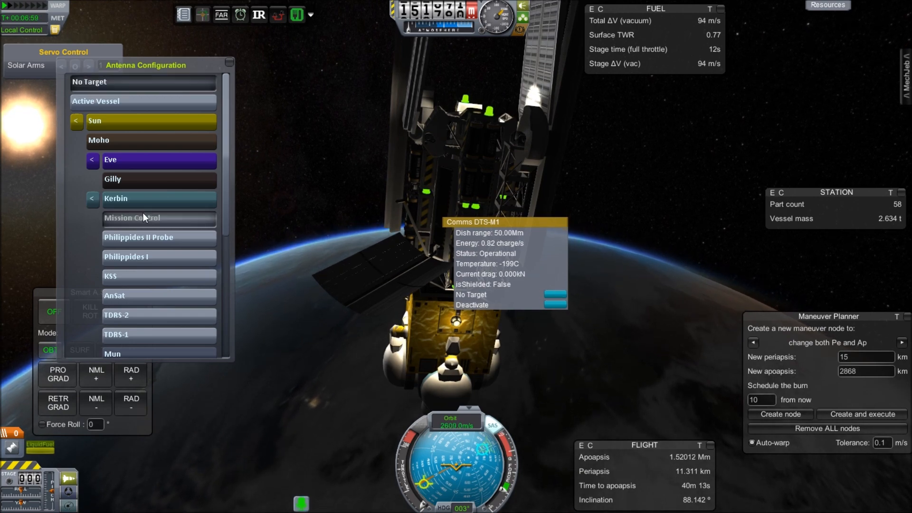
Step: Set a dish antenna target and swing the Solar Arms servo outward
{"action": "left_click", "coordinate": [132, 218]}
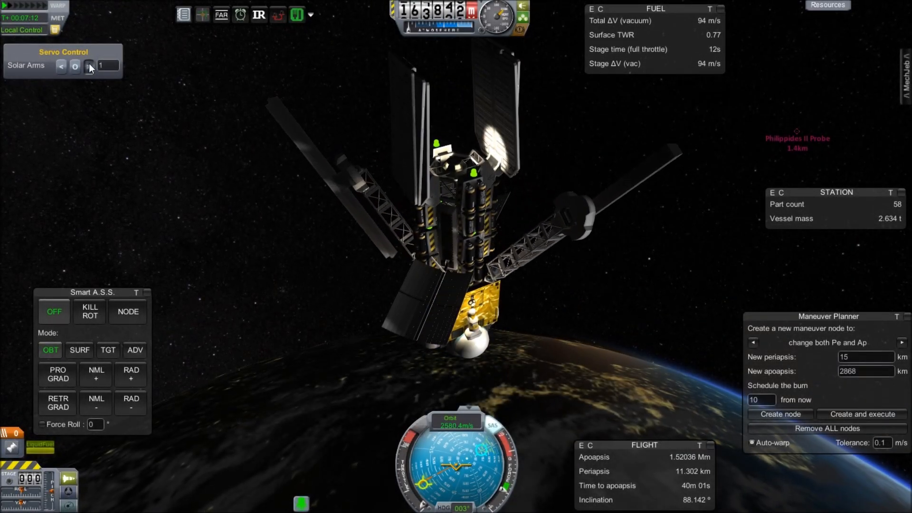
{"action": "left_click", "coordinate": [89, 65]}
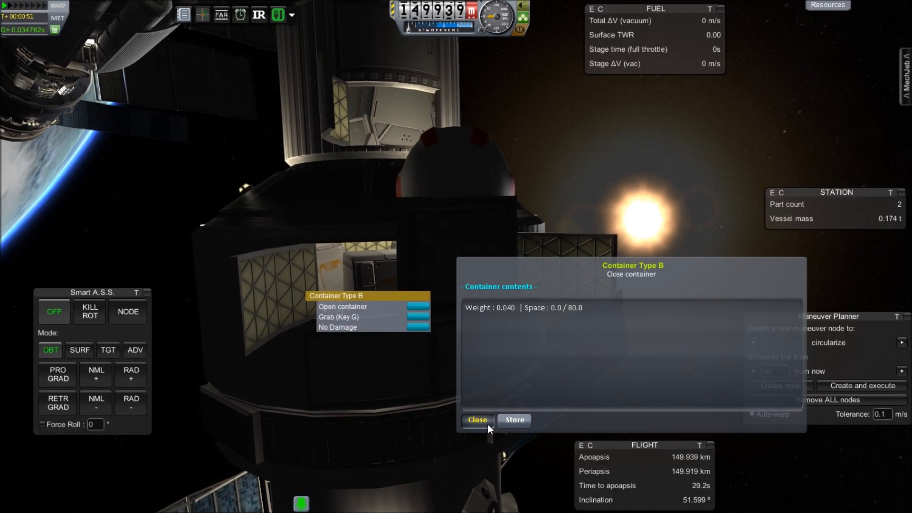
Step: Open Container Type B on EVA and store the removed thrusters, tank, strut and panels
{"action": "left_click", "coordinate": [476, 420]}
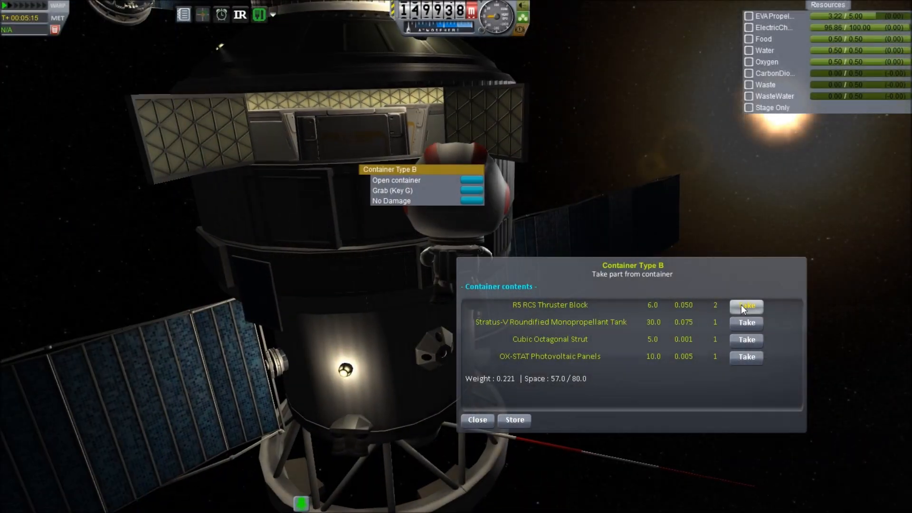
Step: Take an R5 RCS block, attach the Cubic Octagonal Strut, attach the omni light, reopen the container
{"action": "left_click", "coordinate": [745, 305]}
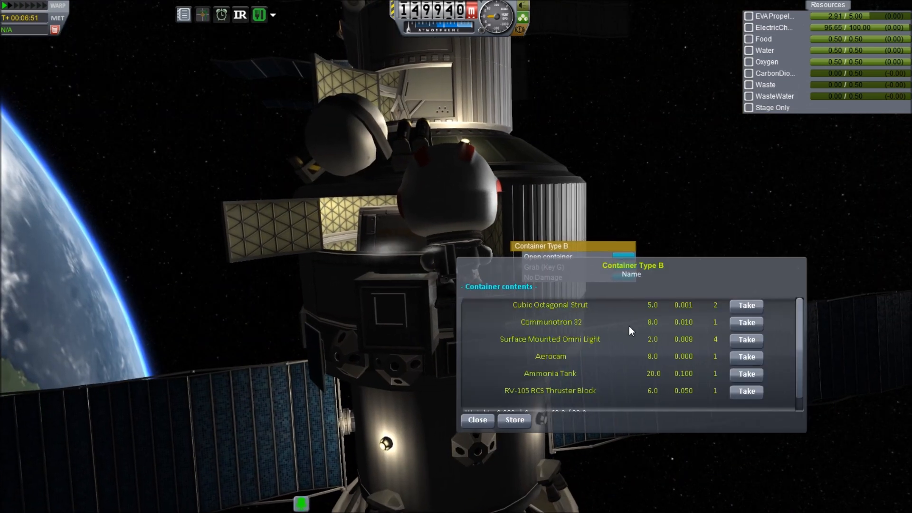
{"action": "left_click", "coordinate": [476, 419]}
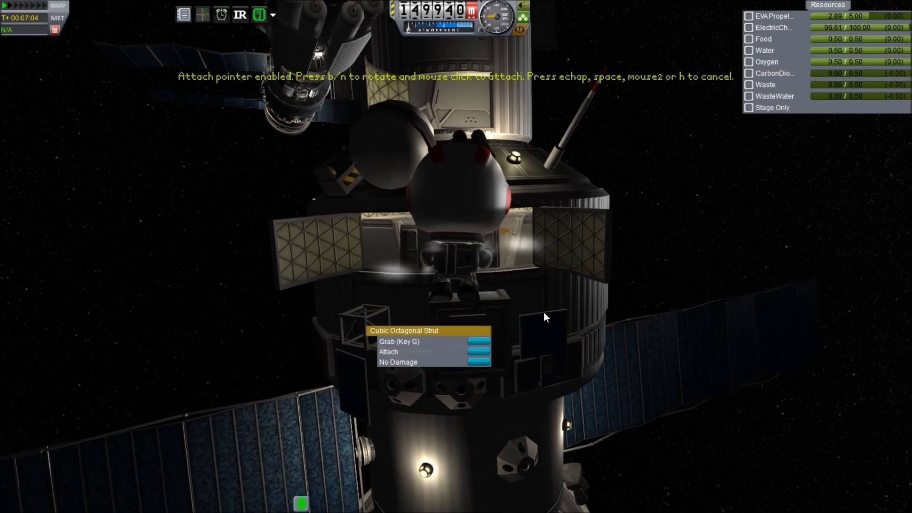
{"action": "left_click", "coordinate": [397, 352]}
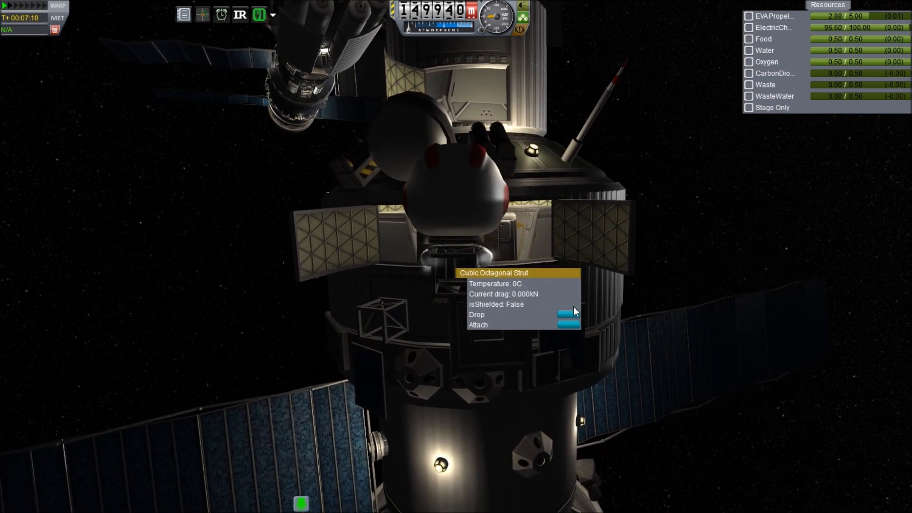
{"action": "left_click", "coordinate": [478, 325]}
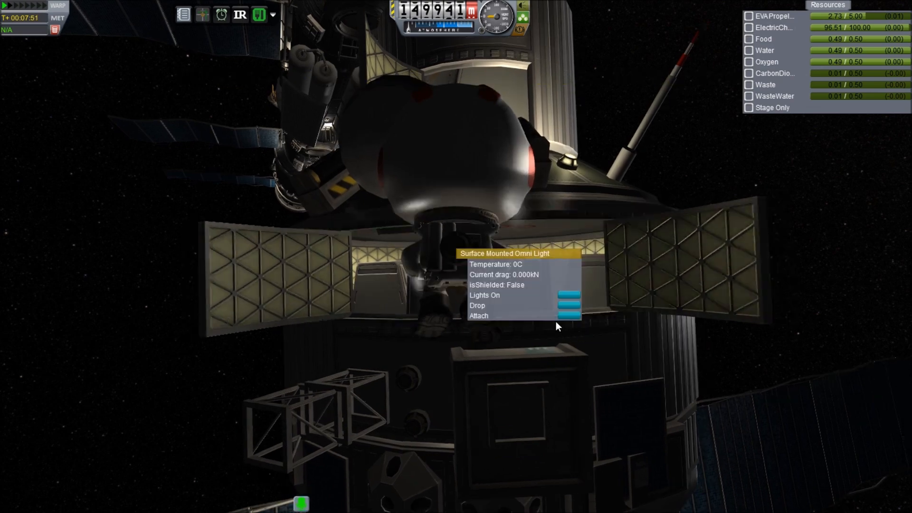
{"action": "left_click", "coordinate": [478, 316]}
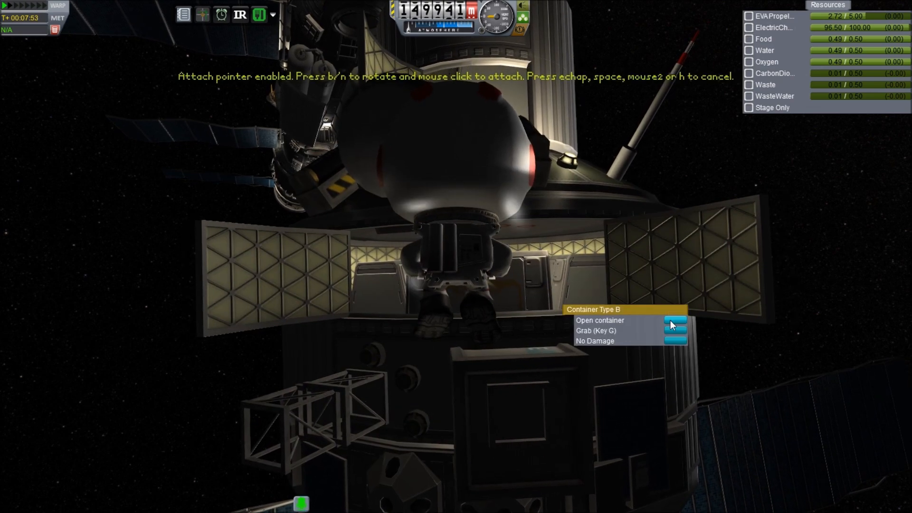
{"action": "left_click", "coordinate": [599, 319]}
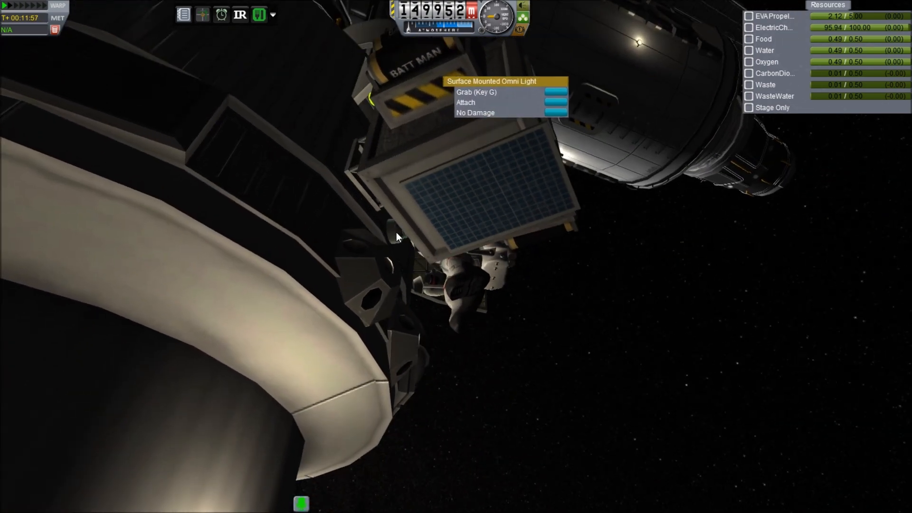
Step: Switch to the flight with the EVA Kerbal beside the tethered module
{"action": "left_click", "coordinate": [465, 102]}
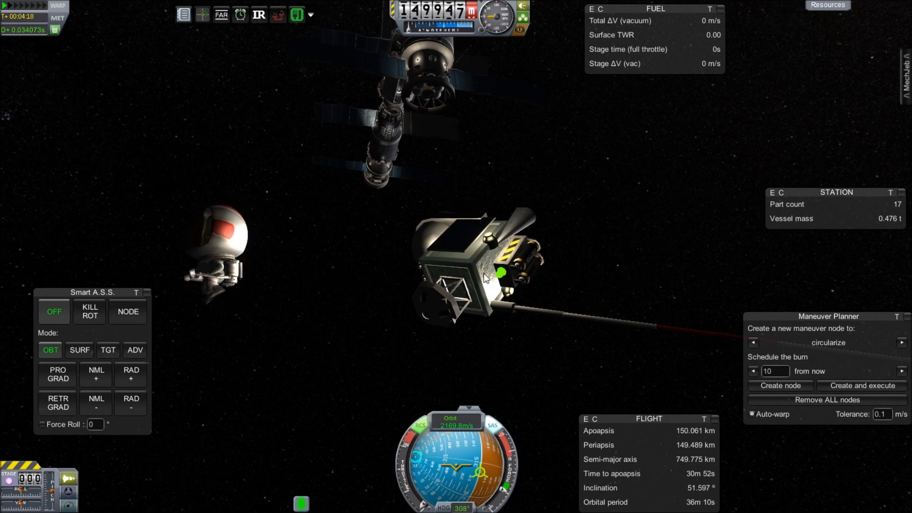
Step: Revert so the 129-part, 25.9-tonne rocket stands on the launch pad
{"action": "left_click", "coordinate": [57, 373]}
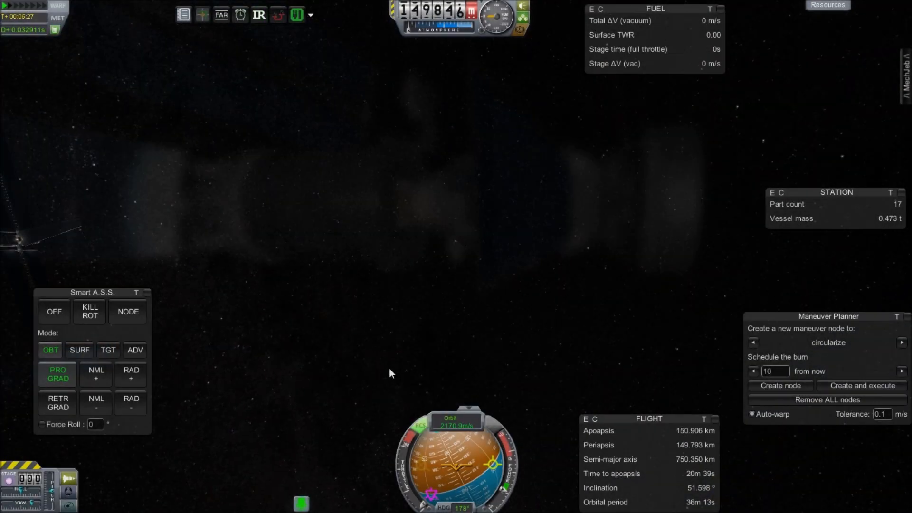
{"action": "left_click", "coordinate": [54, 311]}
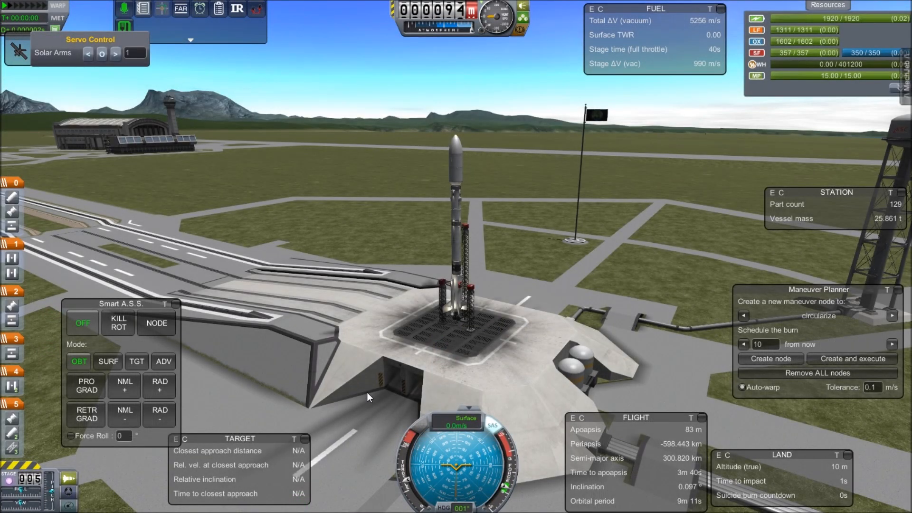
{"action": "key", "text": "space"}
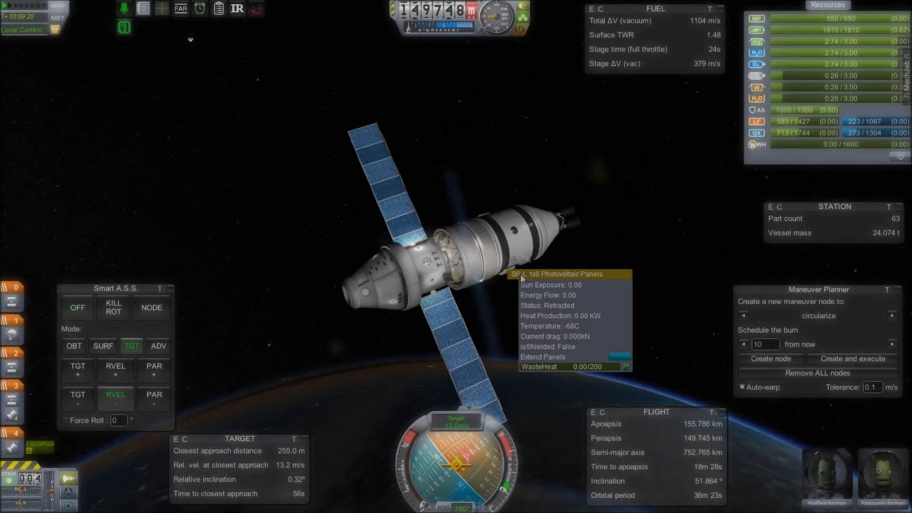
Step: Extend the module's solar panels while closing in on the station
{"action": "left_click", "coordinate": [542, 357]}
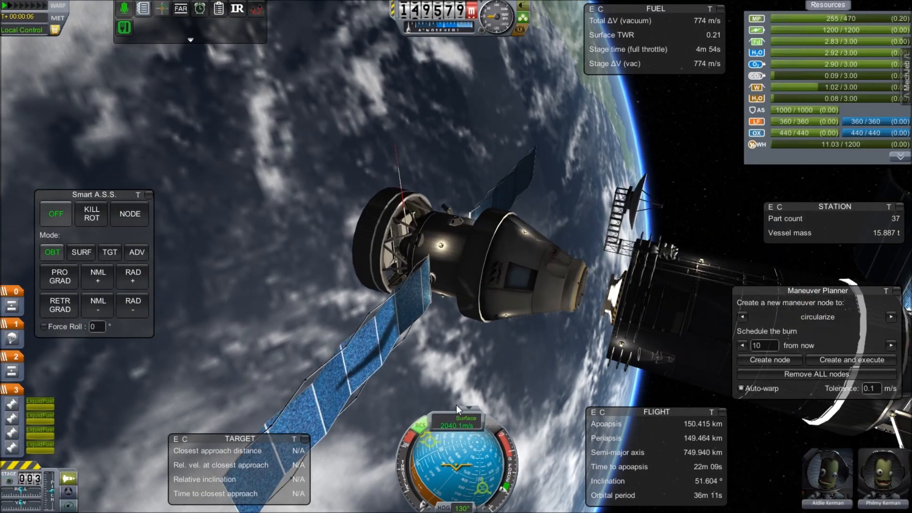
Step: Undock the crew capsule and lower its periapsis to about 21.7 km
{"action": "left_click", "coordinate": [59, 305]}
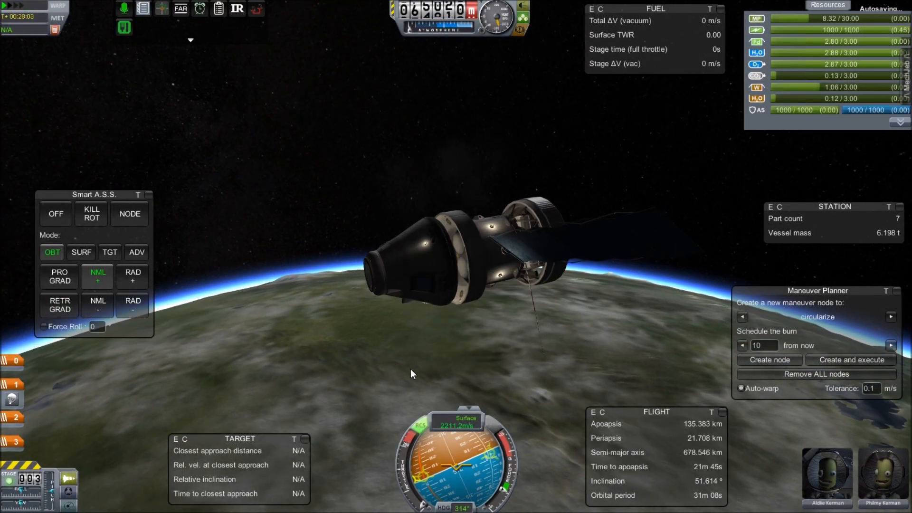
Step: Hold the capsule retrograde with Smart A.S.S. for reentry
{"action": "left_click", "coordinate": [59, 304]}
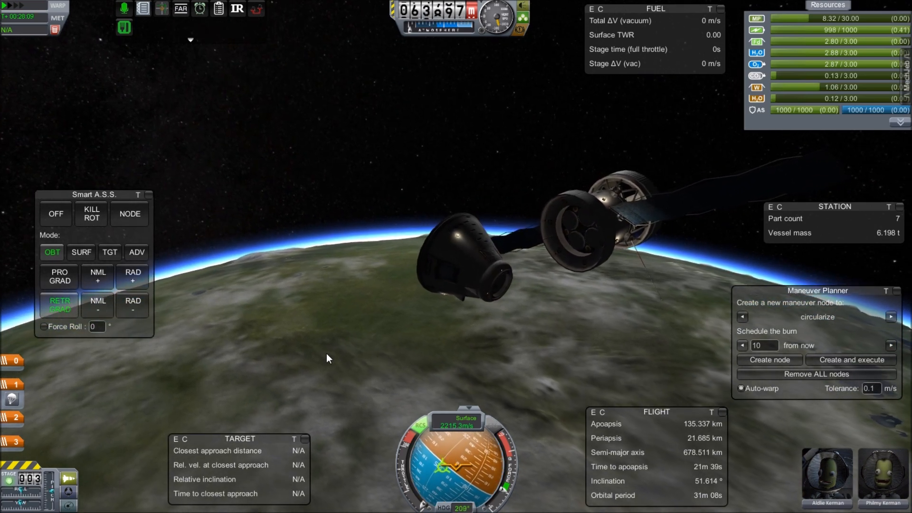
{"action": "left_click", "coordinate": [56, 213]}
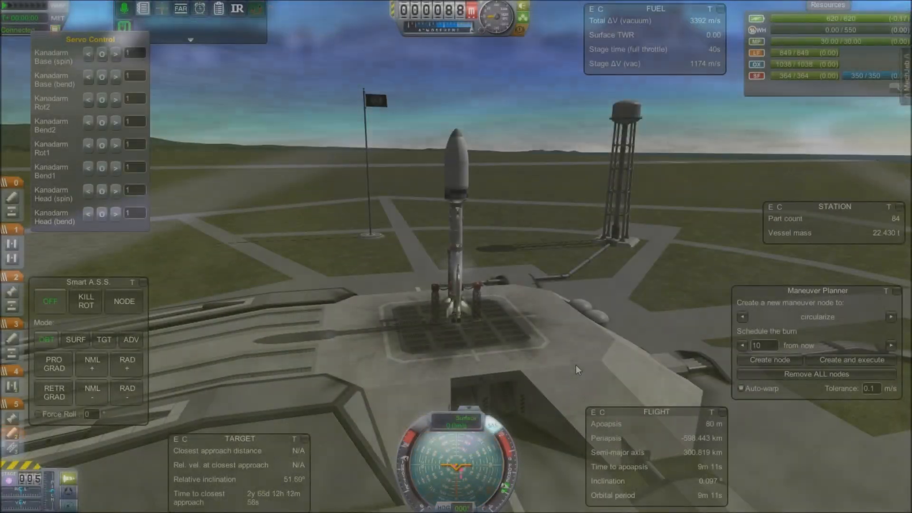
Step: Launch the Kanadarm rocket, stage it, and let the broken craft fall back to the ground
{"action": "key", "text": "space"}
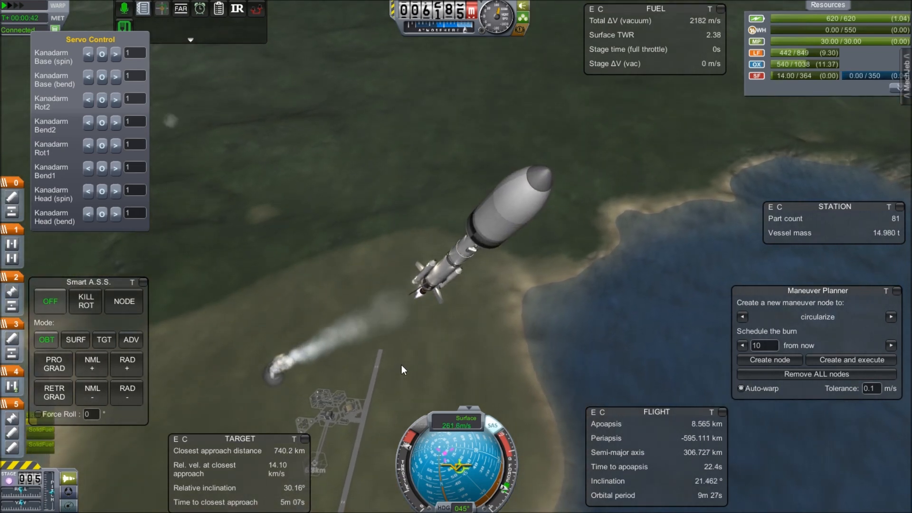
{"action": "key", "text": "space"}
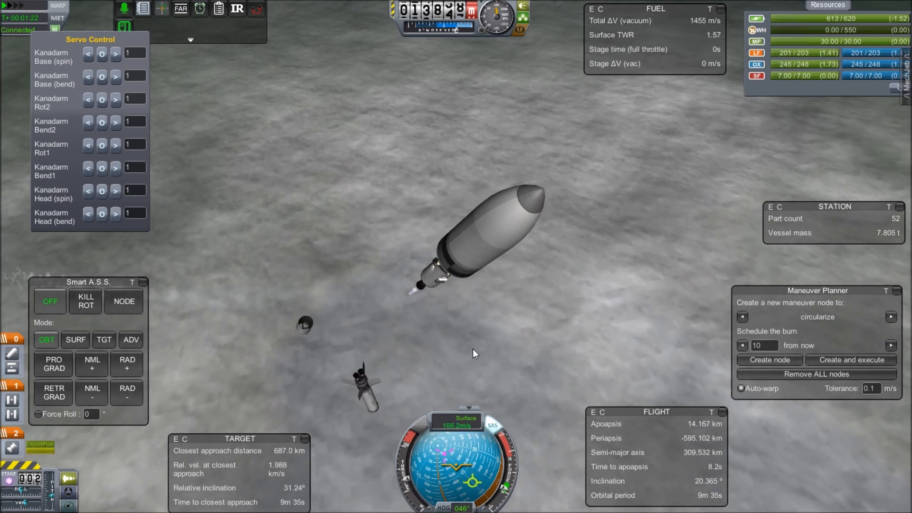
{"action": "left_click", "coordinate": [764, 344]}
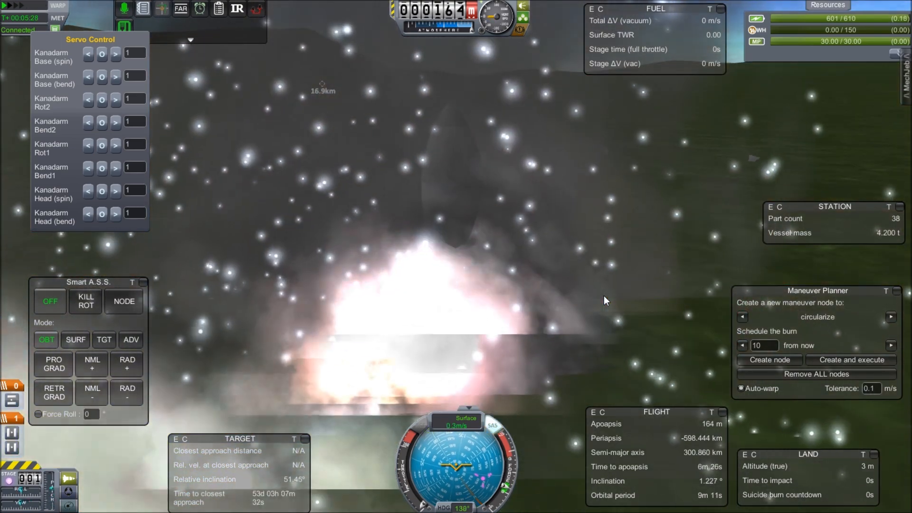
{"action": "mouse_move", "coordinate": [677, 284]}
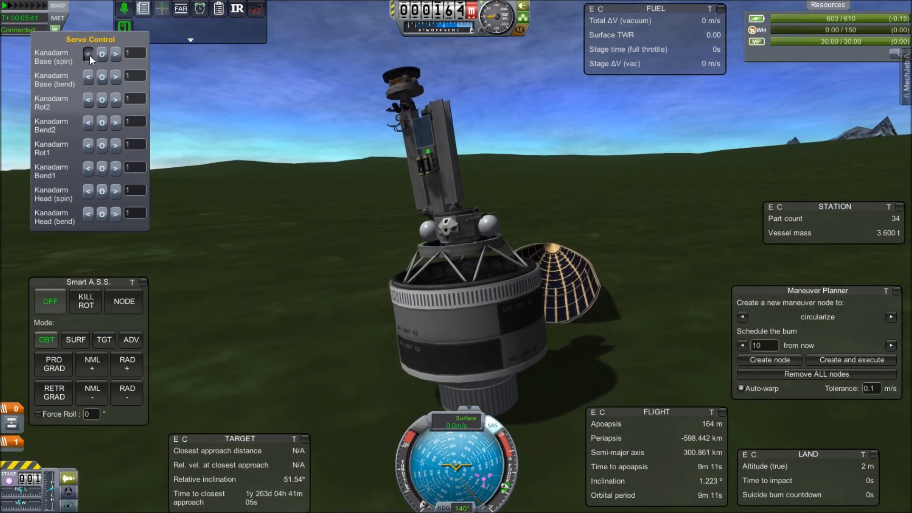
Step: Spin the Kanadarm Base joint and flex the Bend2 joint in IR Servo Control
{"action": "left_click", "coordinate": [89, 76]}
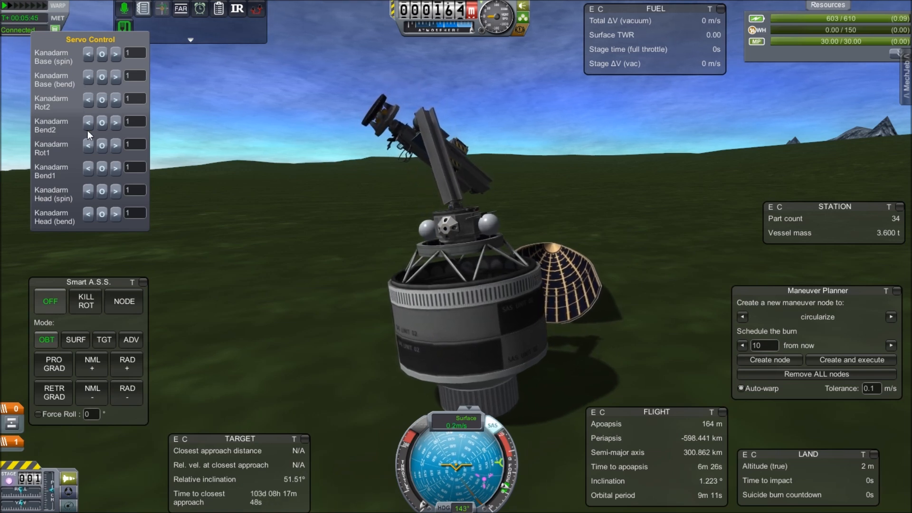
{"action": "left_click", "coordinate": [88, 144]}
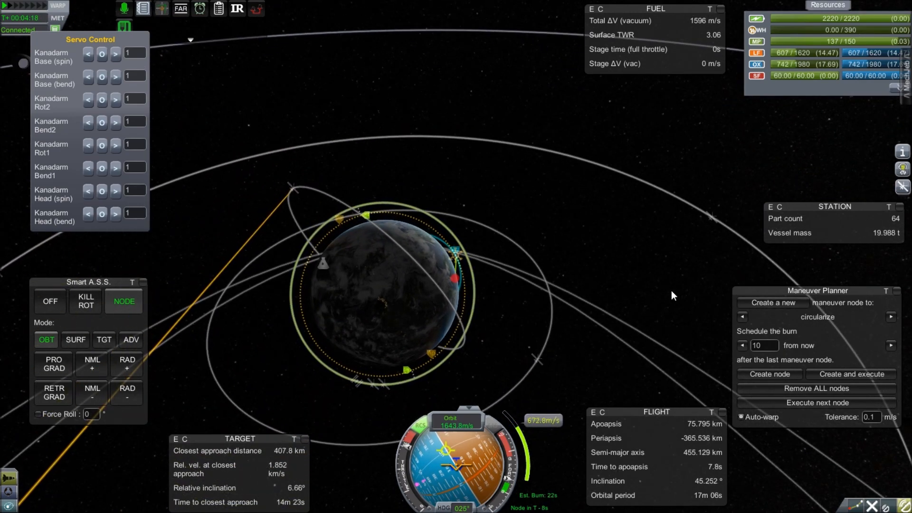
Step: Set Smart A.S.S. to NODE to execute the burn toward the station
{"action": "left_click", "coordinate": [50, 301]}
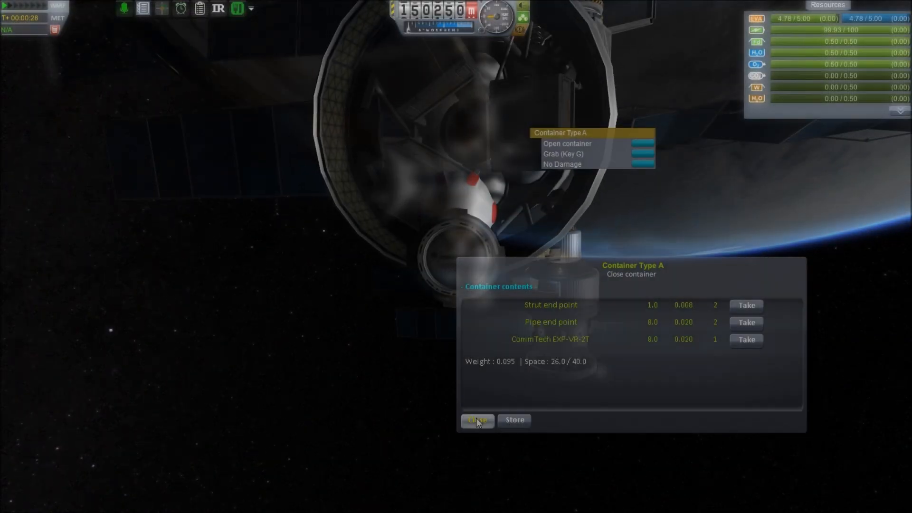
Step: Close Container Type A's contents window
{"action": "left_click", "coordinate": [475, 419]}
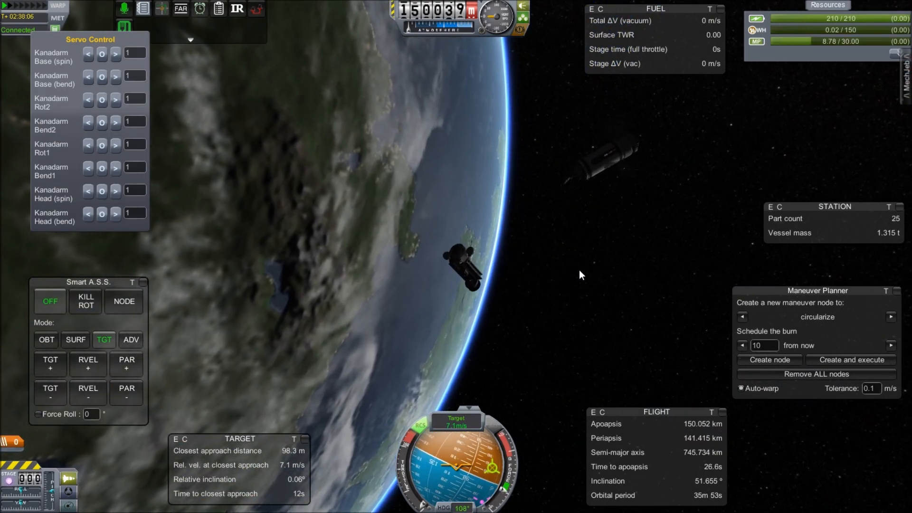
Step: Continue the rendezvous using Smart A.S.S. TGT mode
{"action": "left_click", "coordinate": [87, 392]}
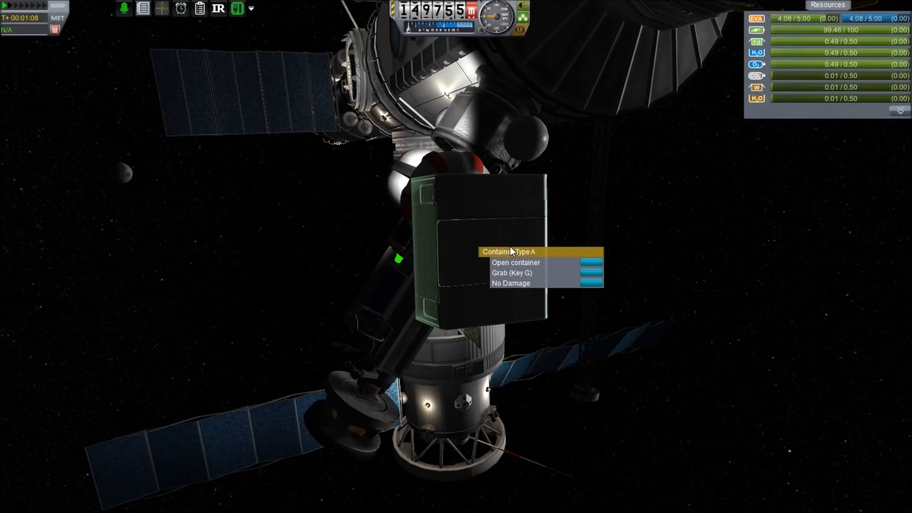
Step: Store the Z-100 battery pack in Container Type A; another store hits the size limit
{"action": "left_click", "coordinate": [513, 262]}
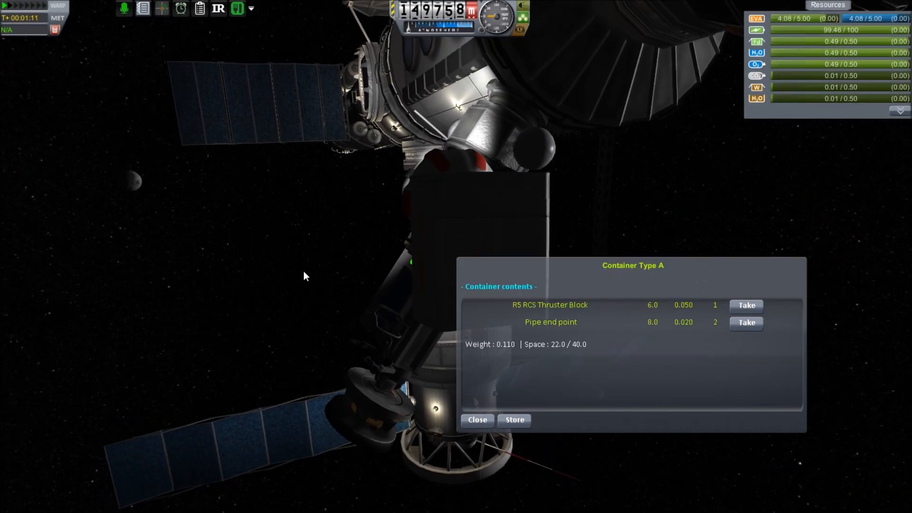
{"action": "left_click", "coordinate": [513, 420]}
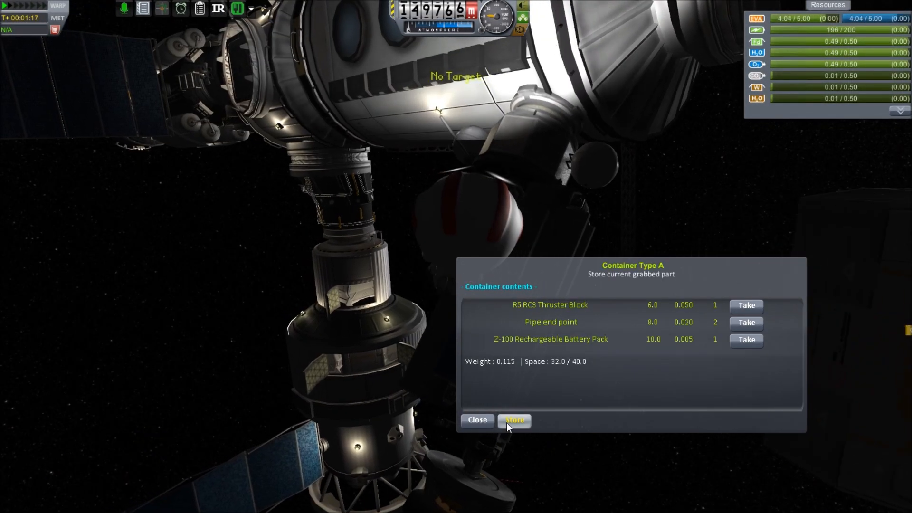
{"action": "left_click", "coordinate": [513, 420]}
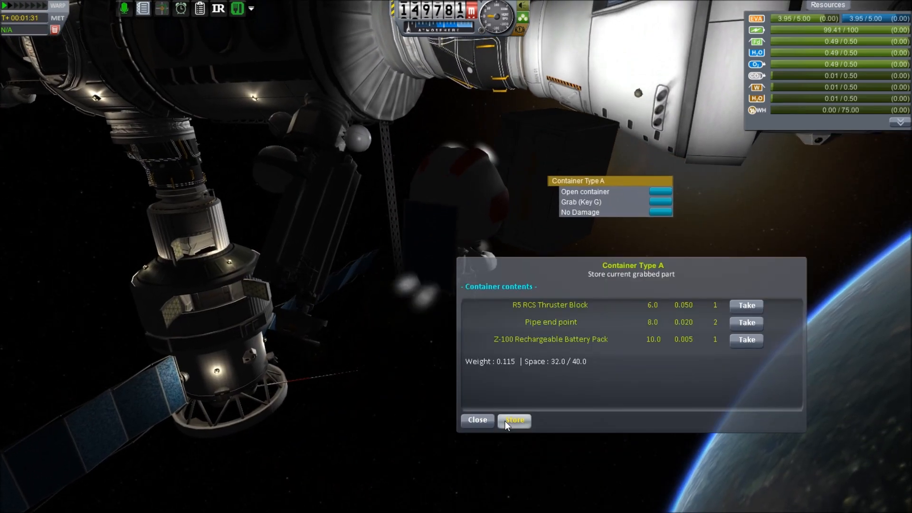
{"action": "left_click", "coordinate": [512, 420]}
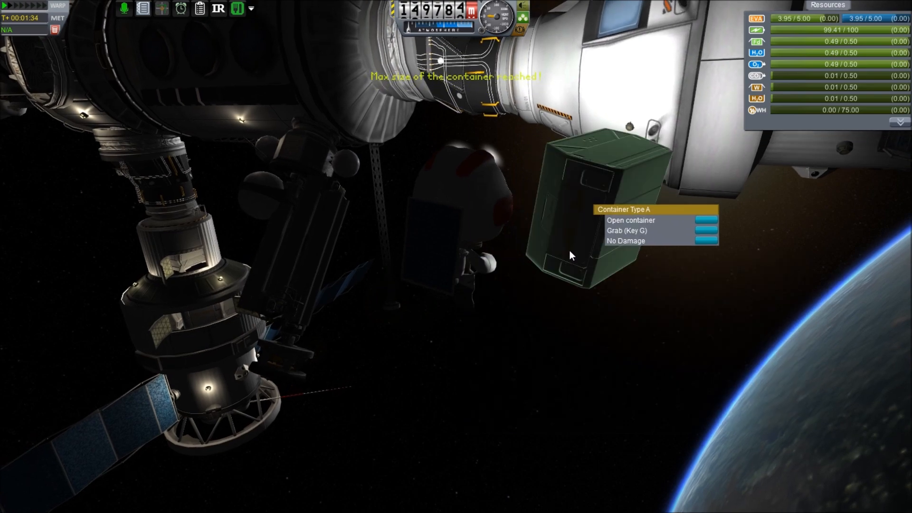